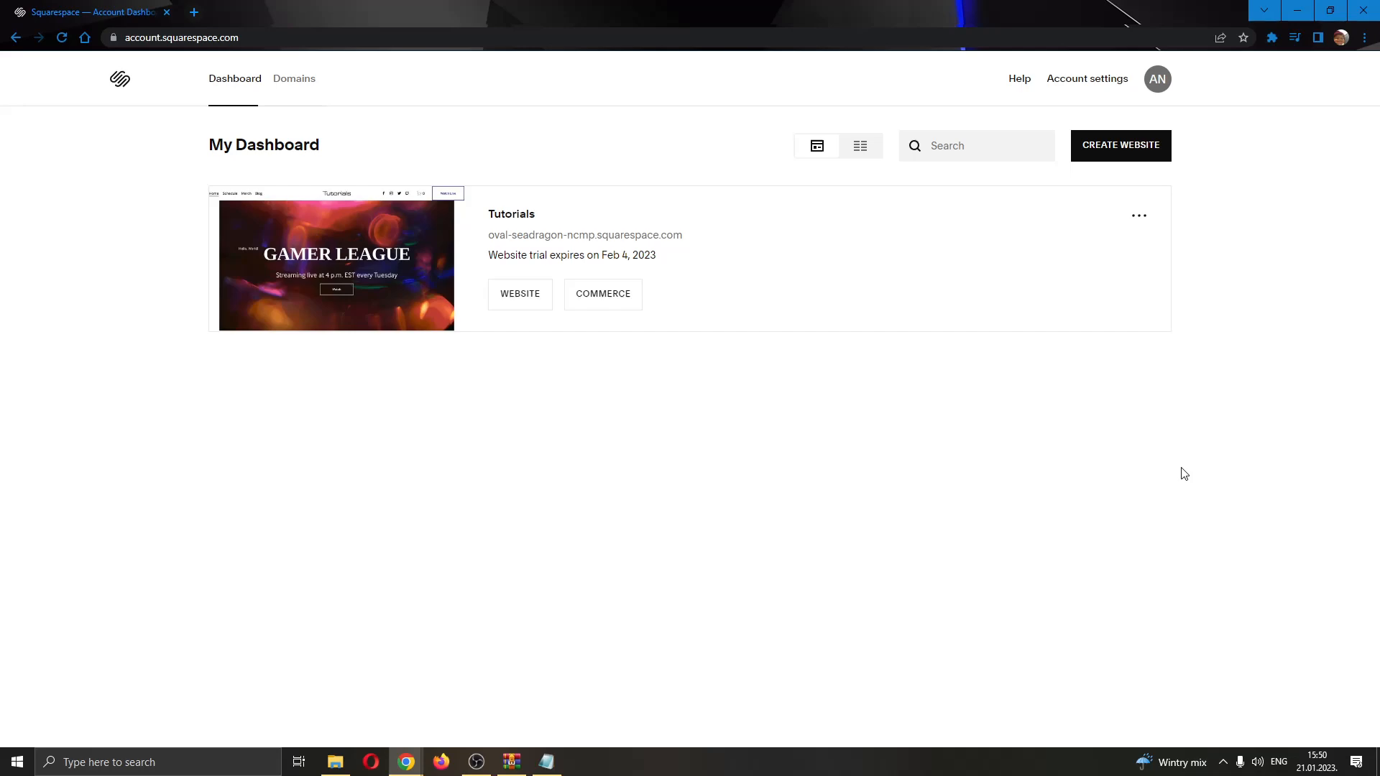
mouse_move(1174, 476)
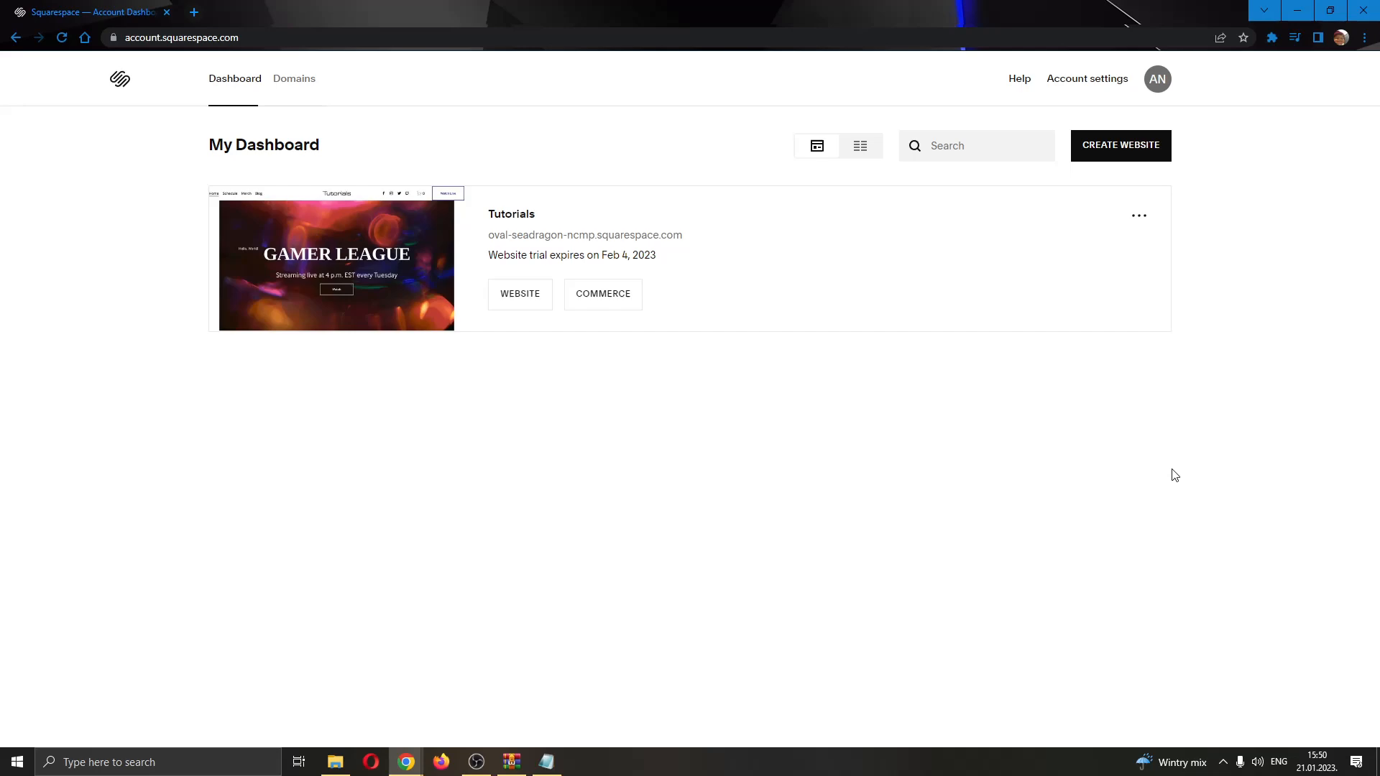
mouse_move(291, 72)
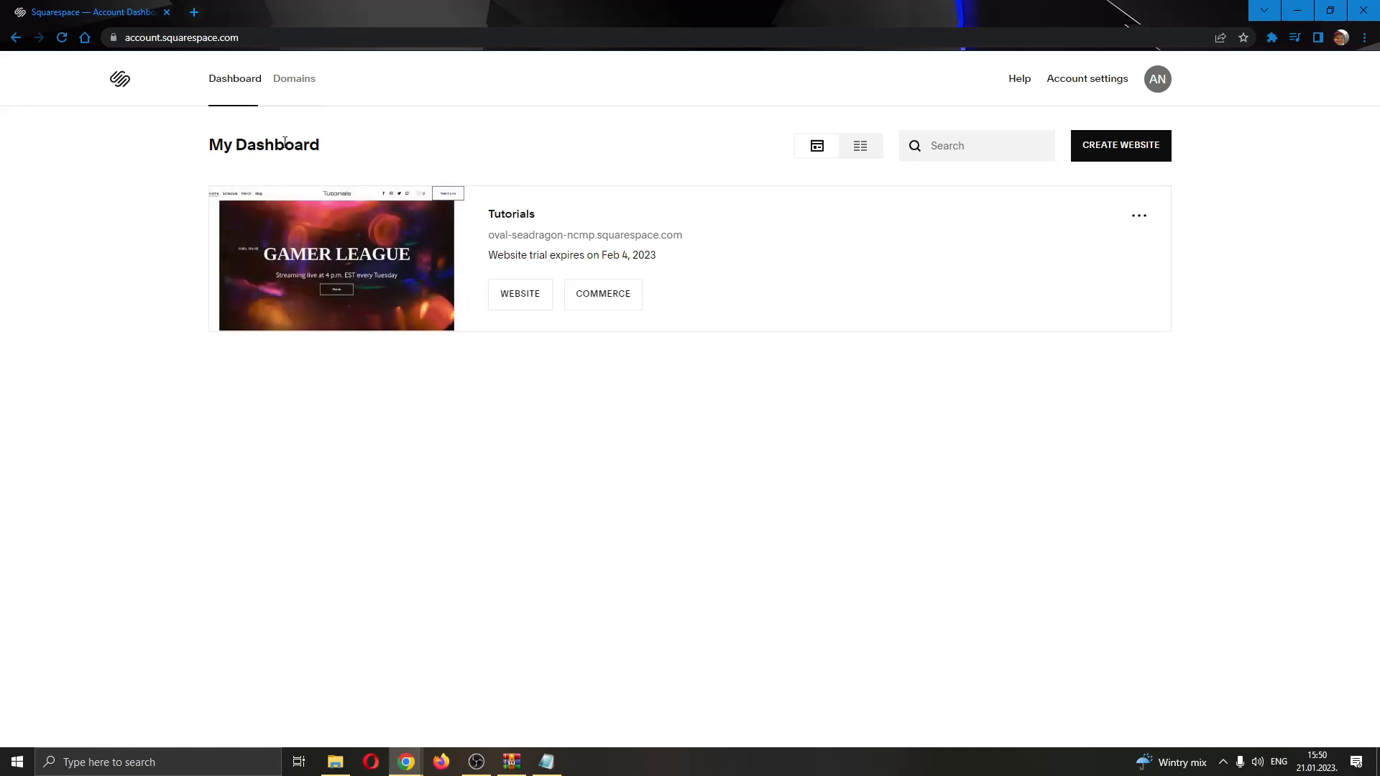
mouse_move(526, 225)
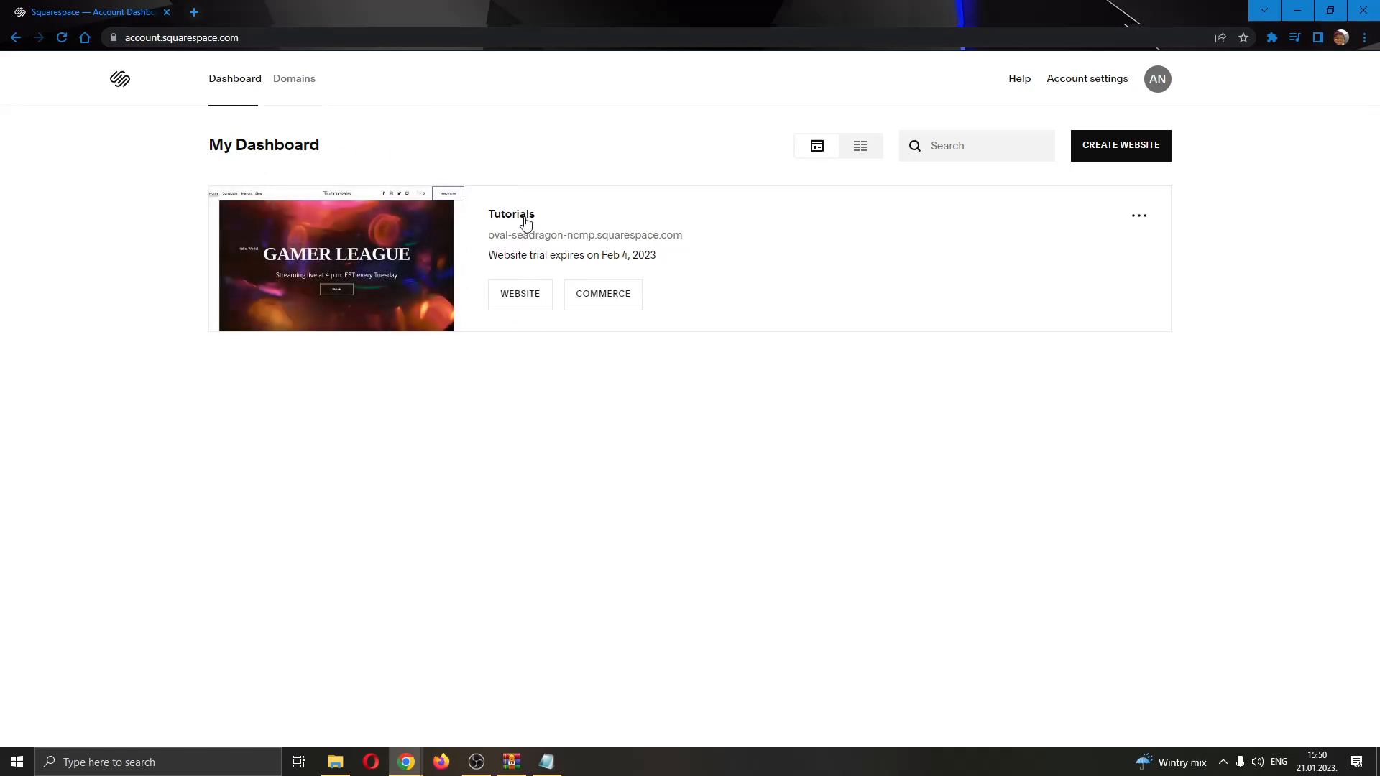
mouse_move(520, 389)
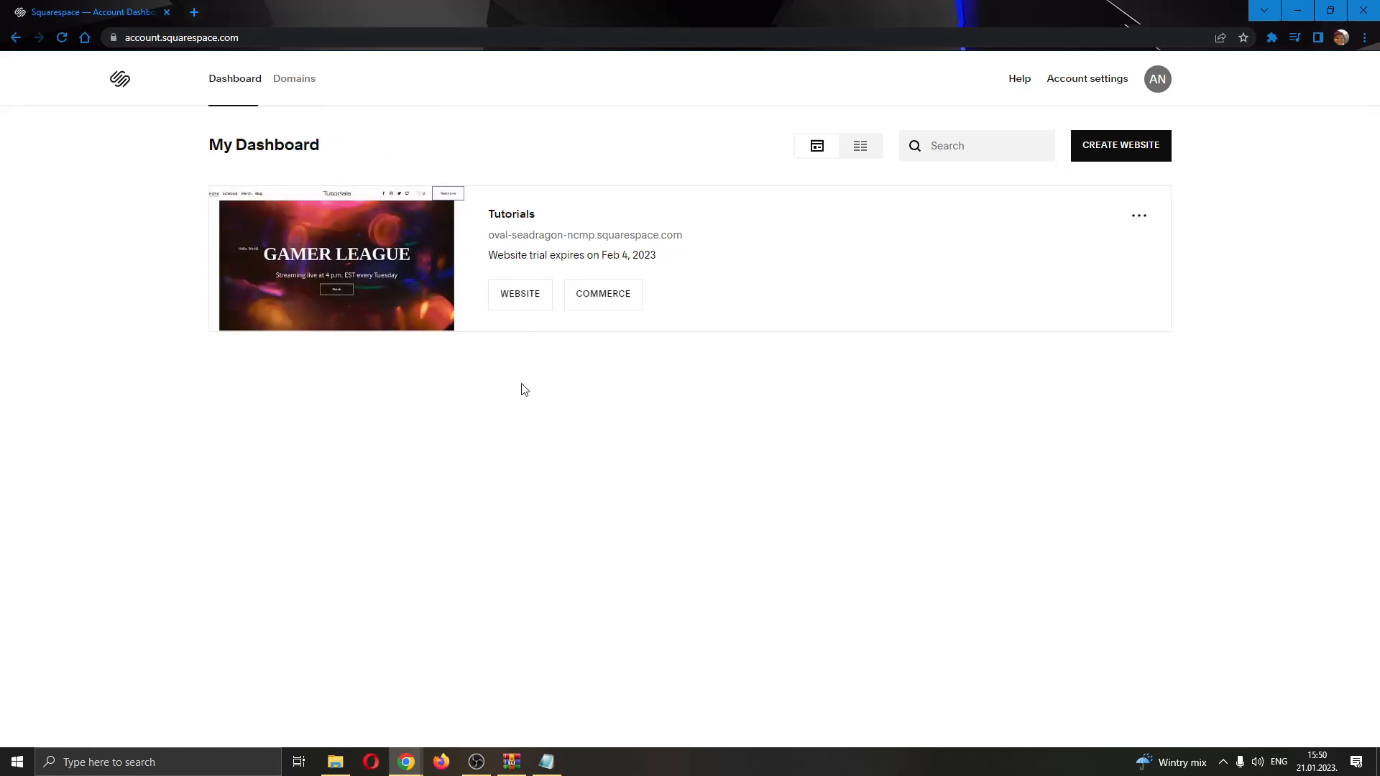
mouse_move(531, 230)
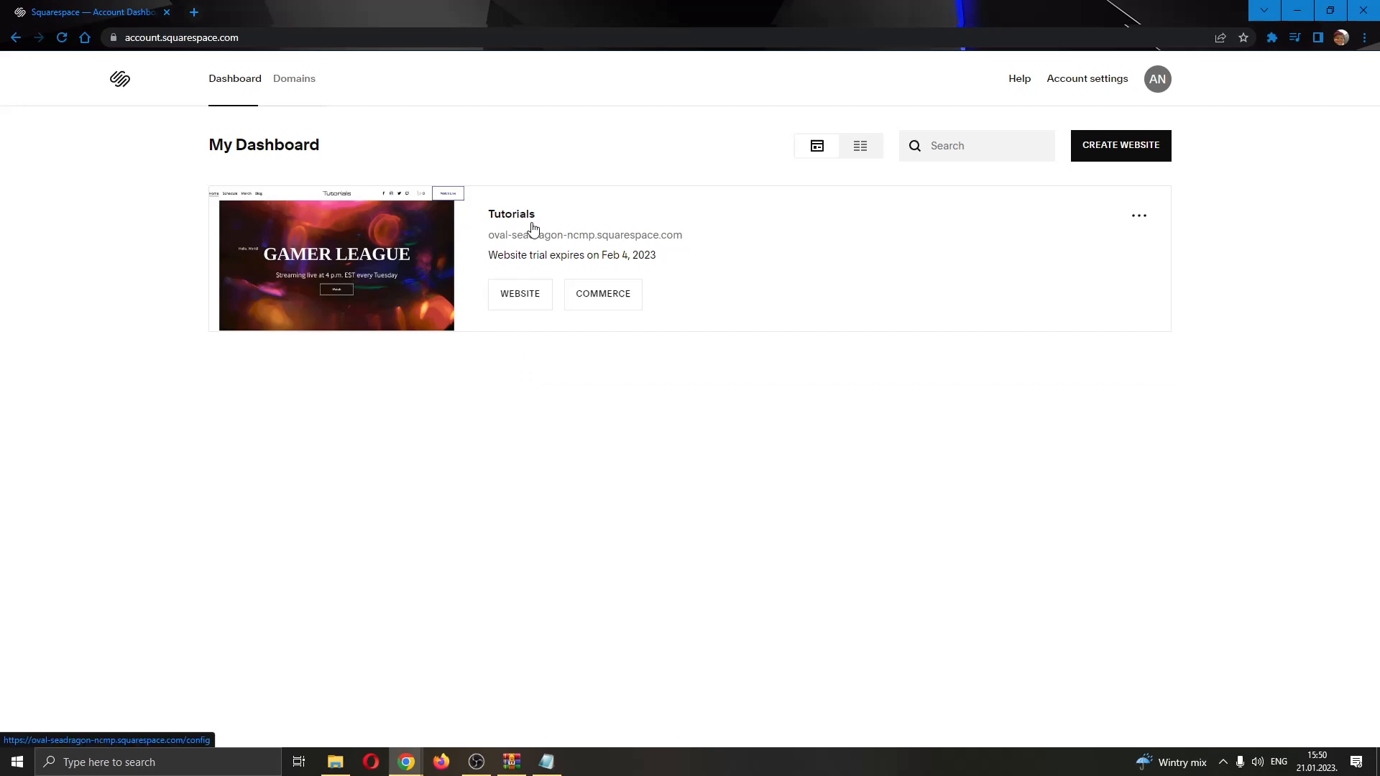
mouse_move(521, 232)
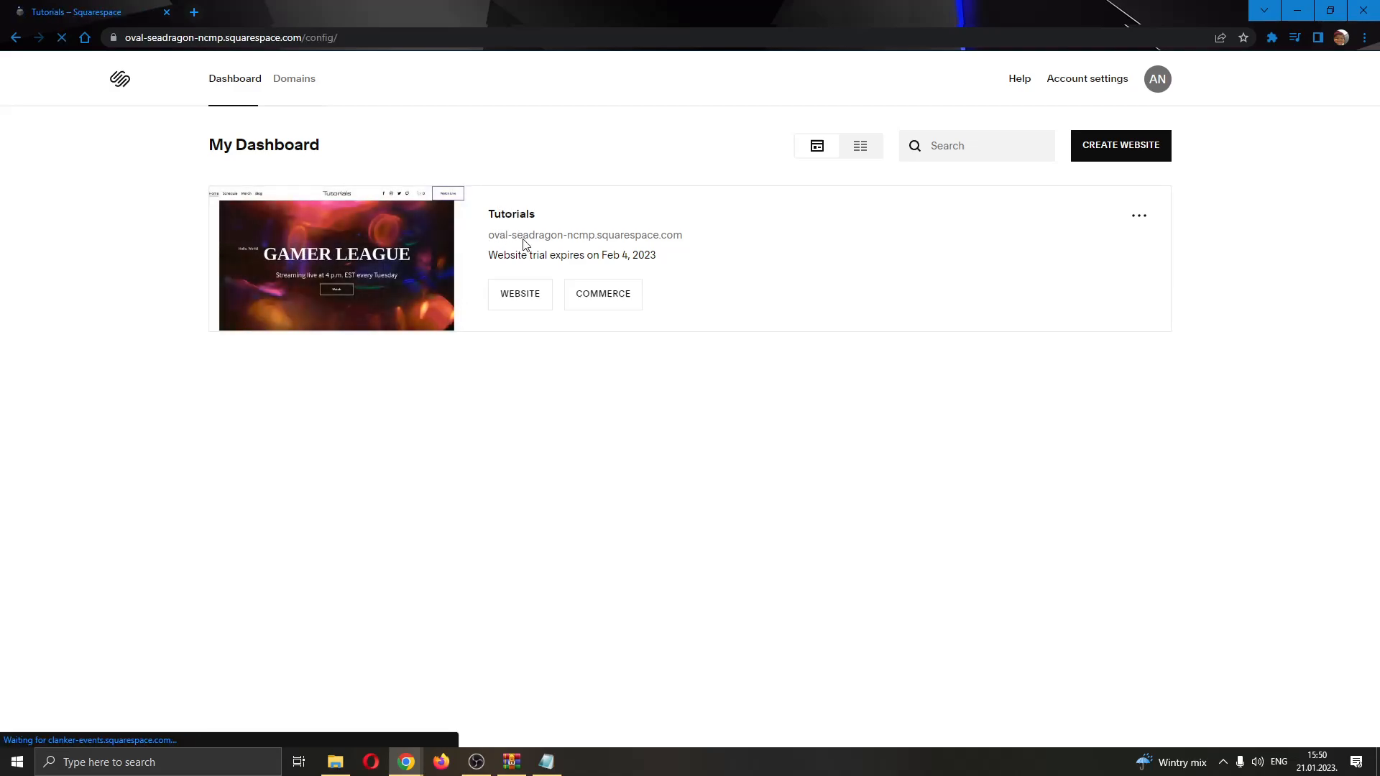
Load the Tutorials site's Home page preview beside the Pages/Design management menu
click(519, 293)
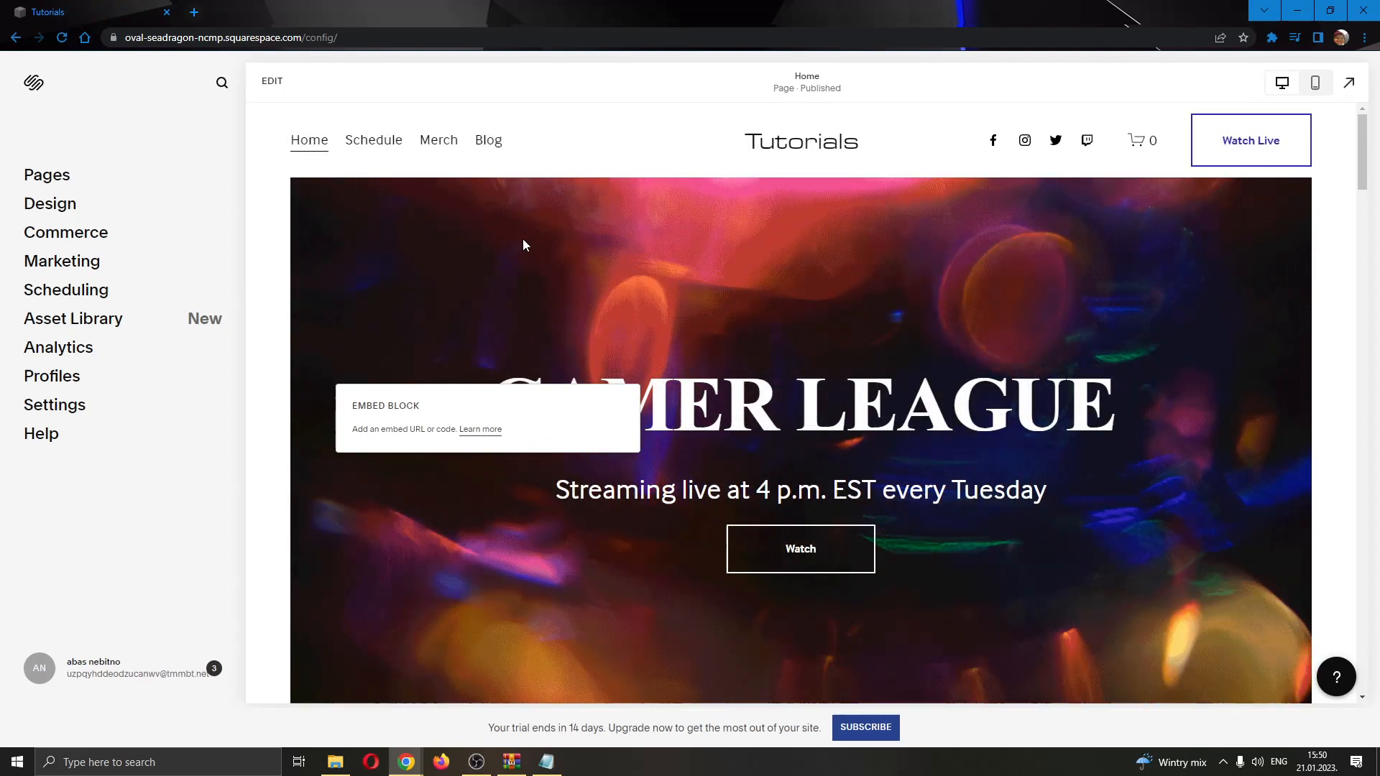
mouse_move(464, 414)
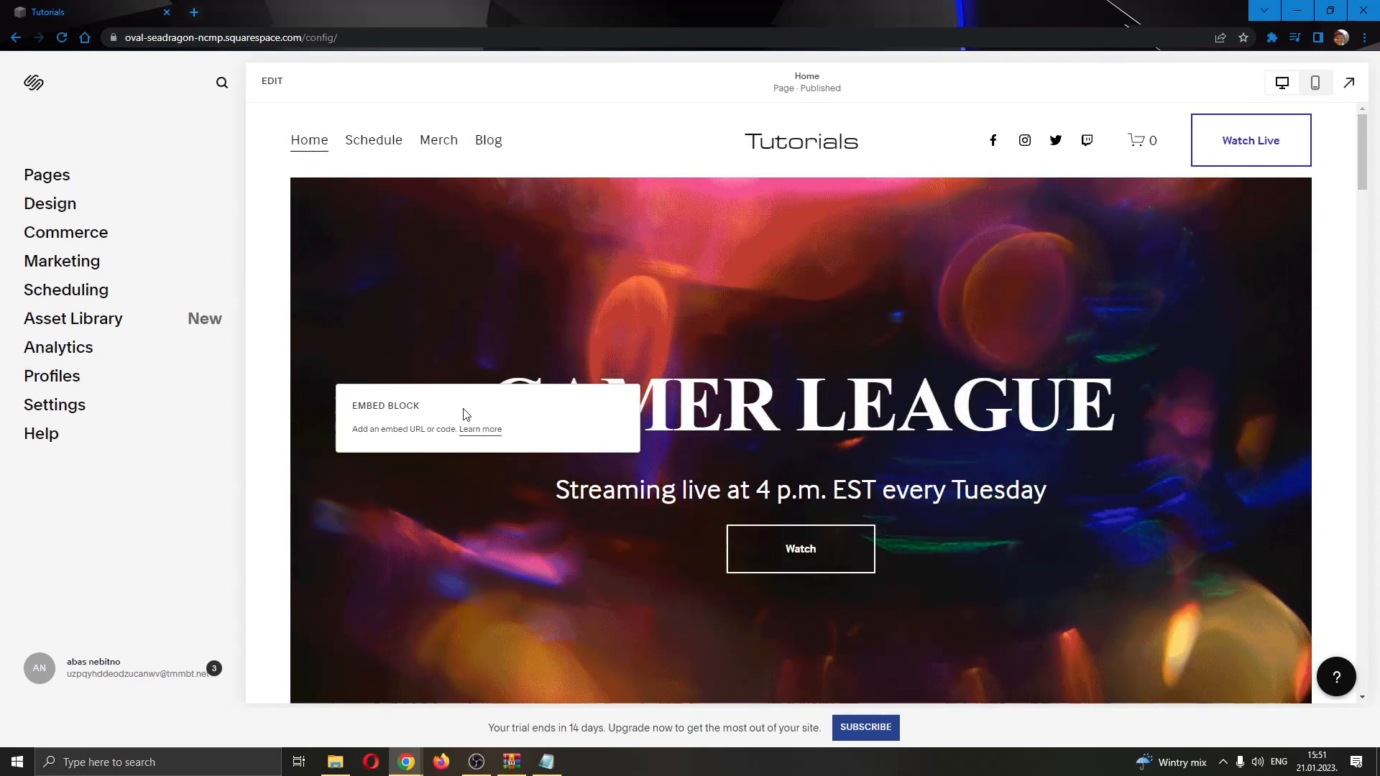
mouse_move(185, 158)
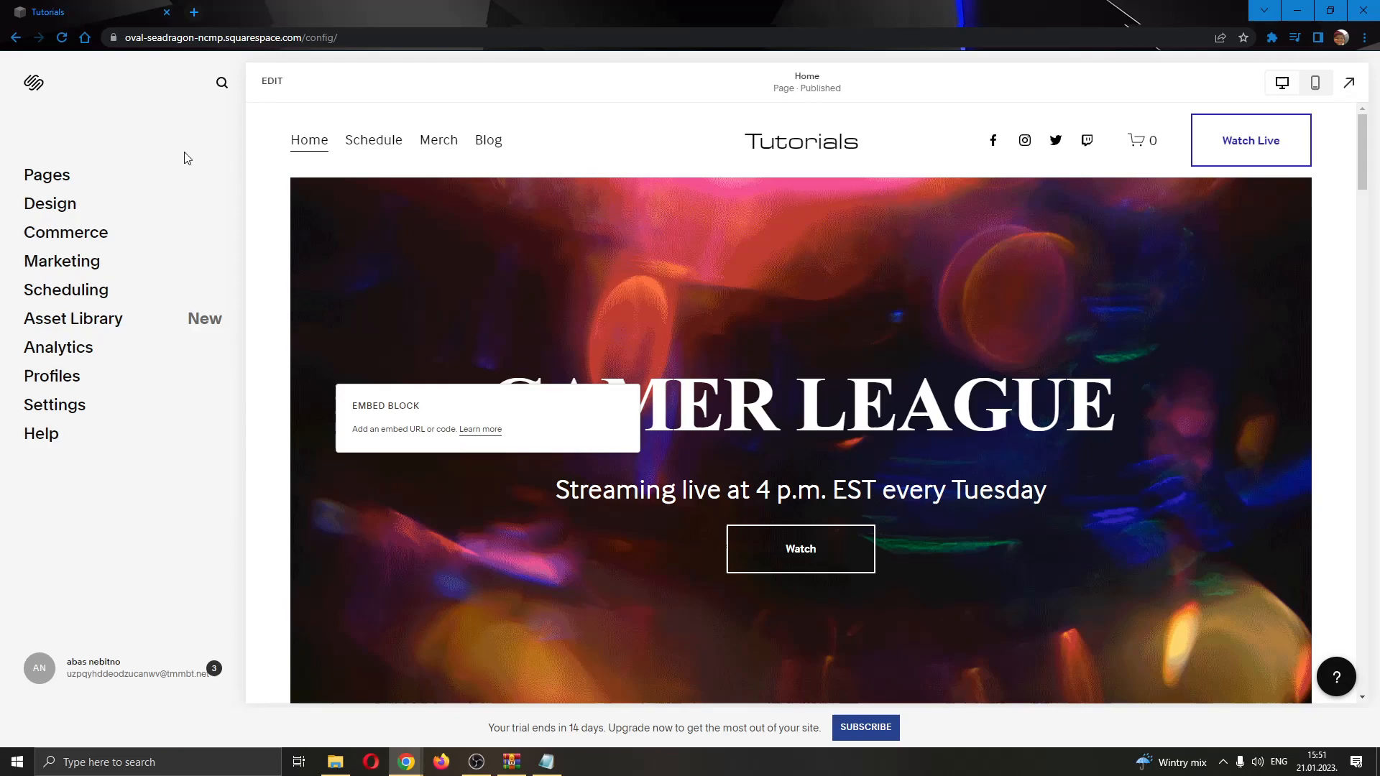
mouse_move(52, 203)
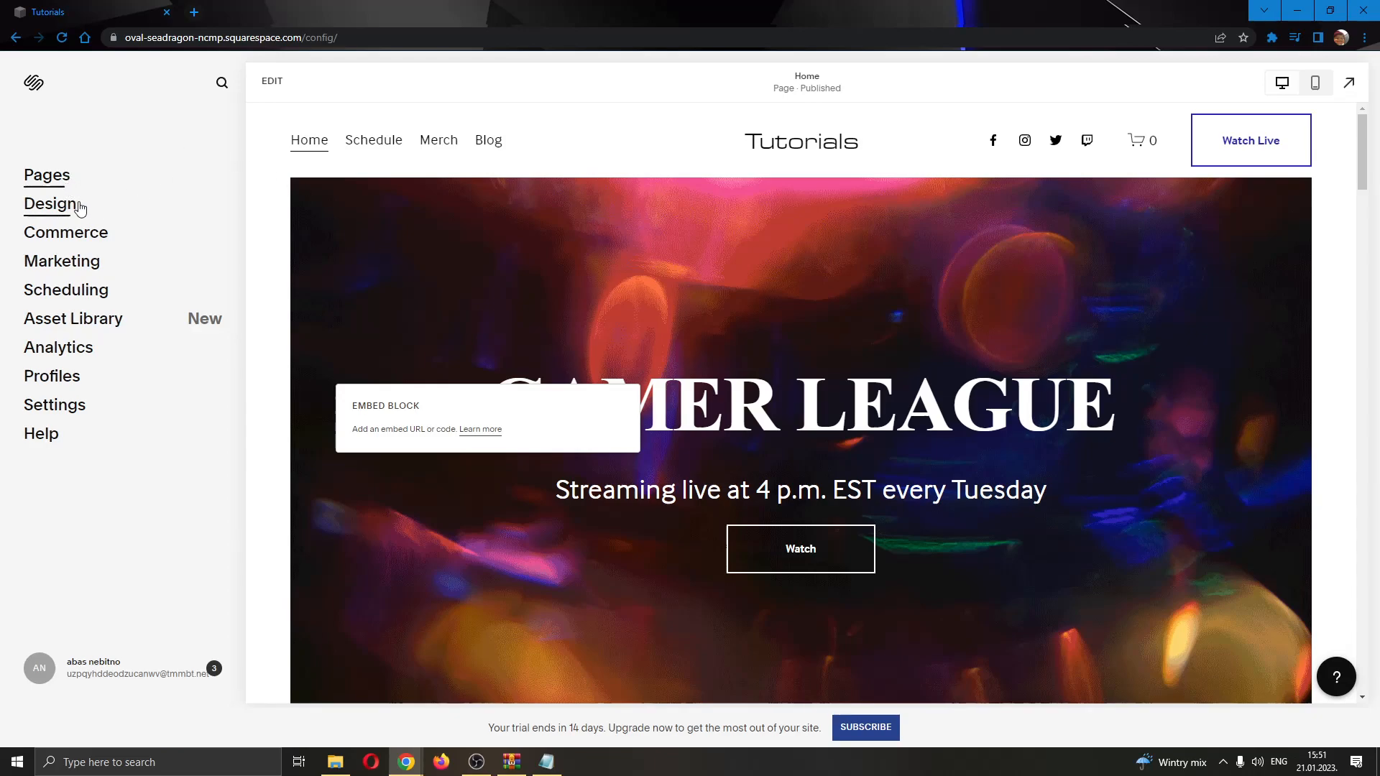
mouse_move(431, 506)
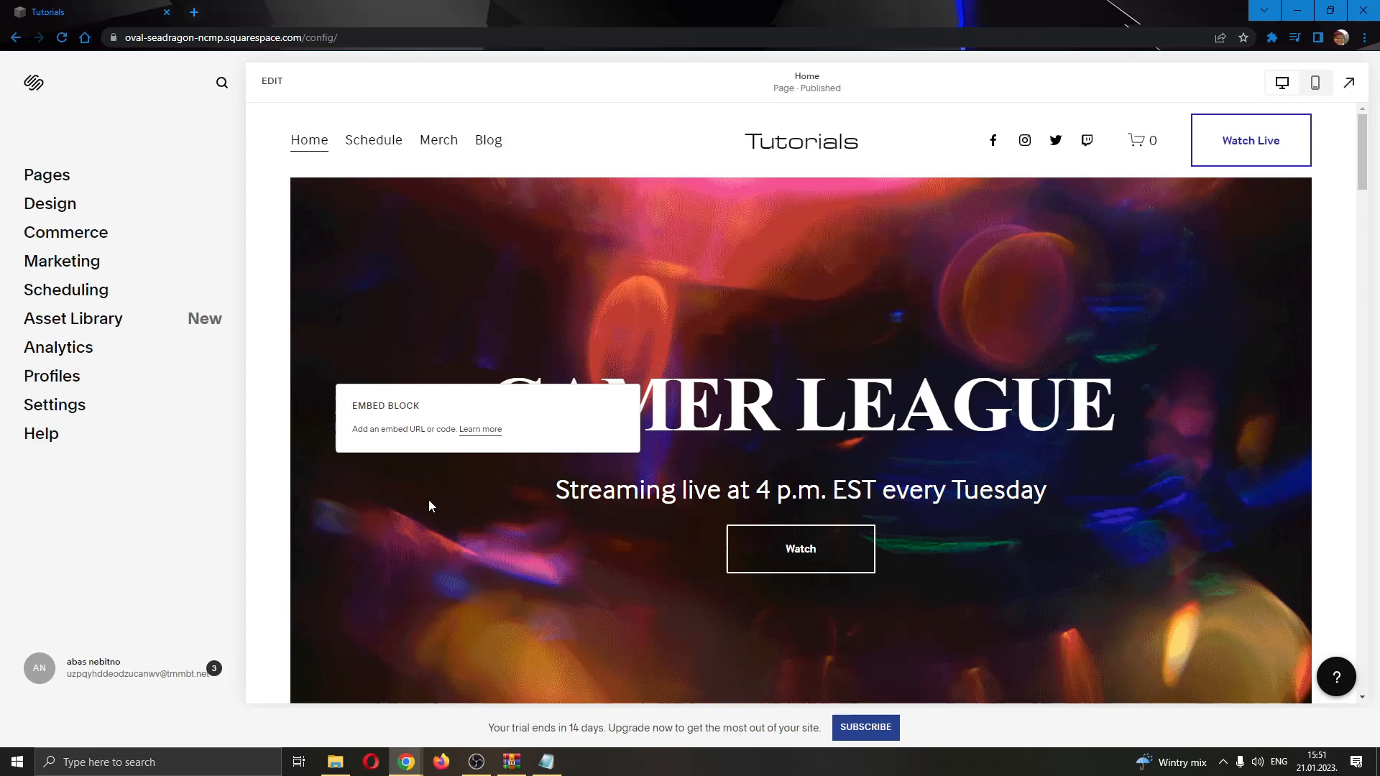
mouse_move(859, 362)
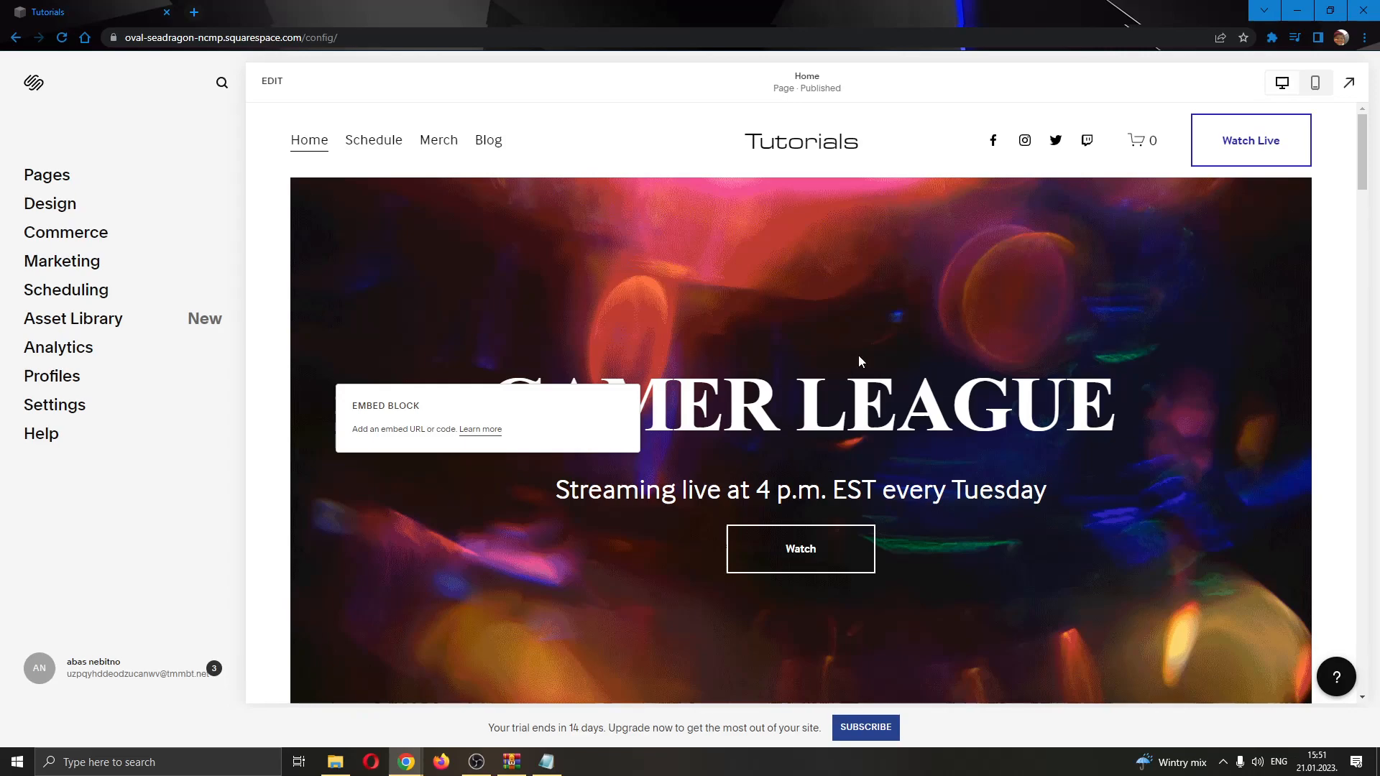
mouse_move(381, 92)
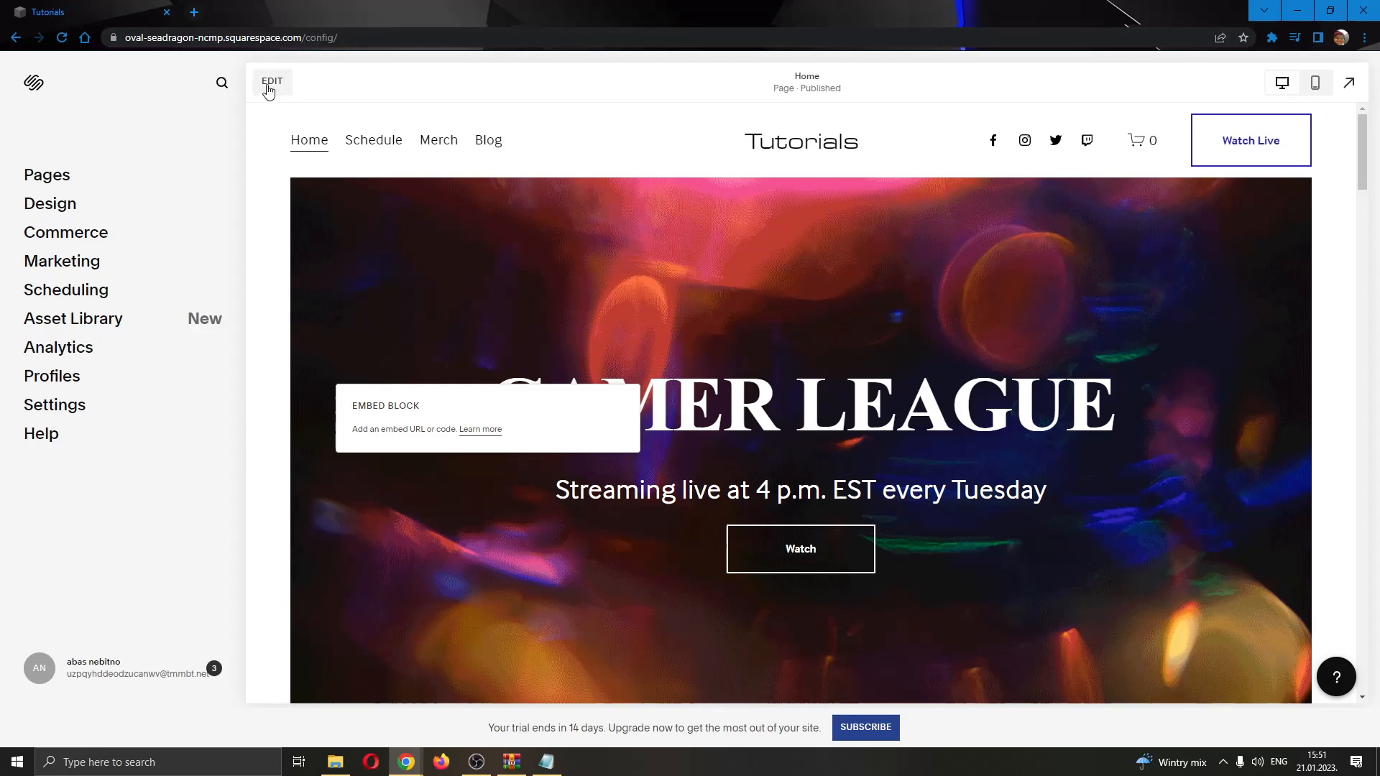
click(272, 80)
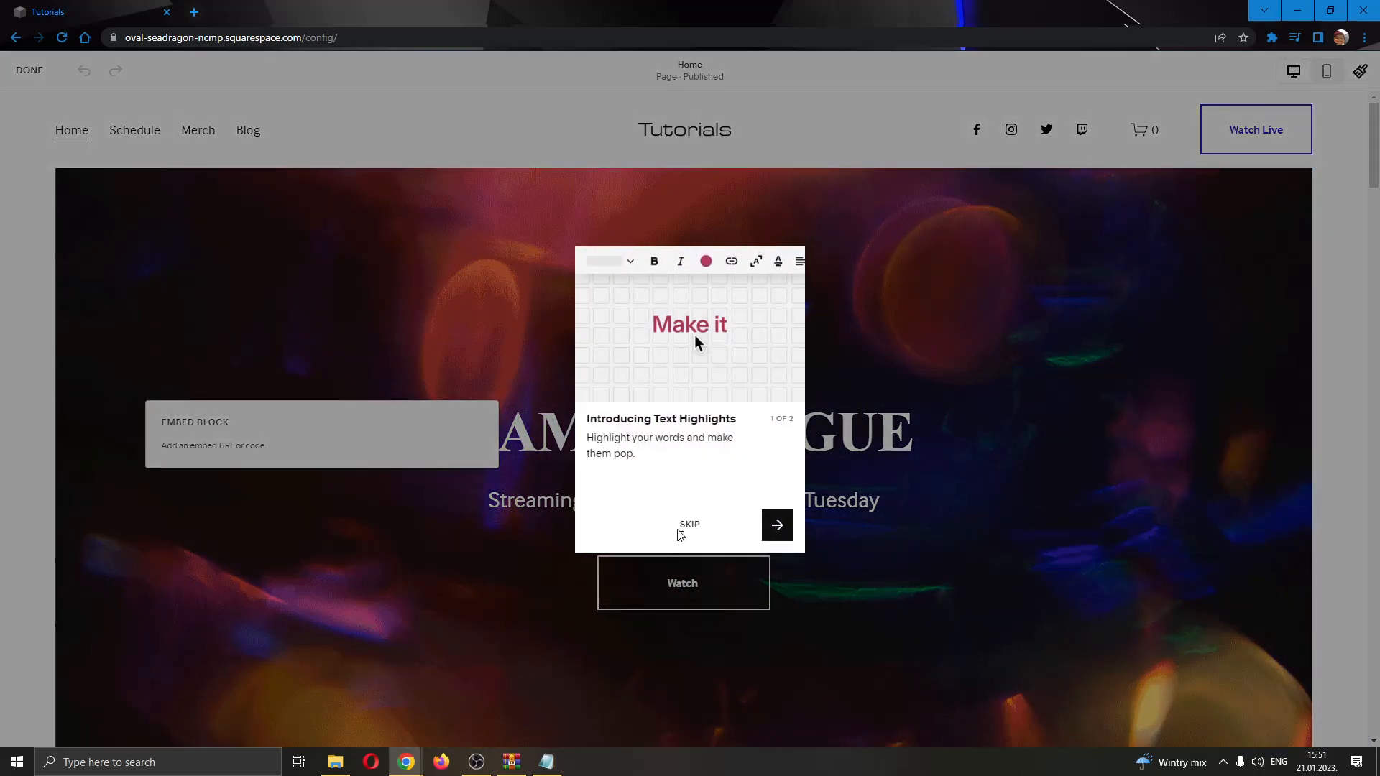
click(689, 524)
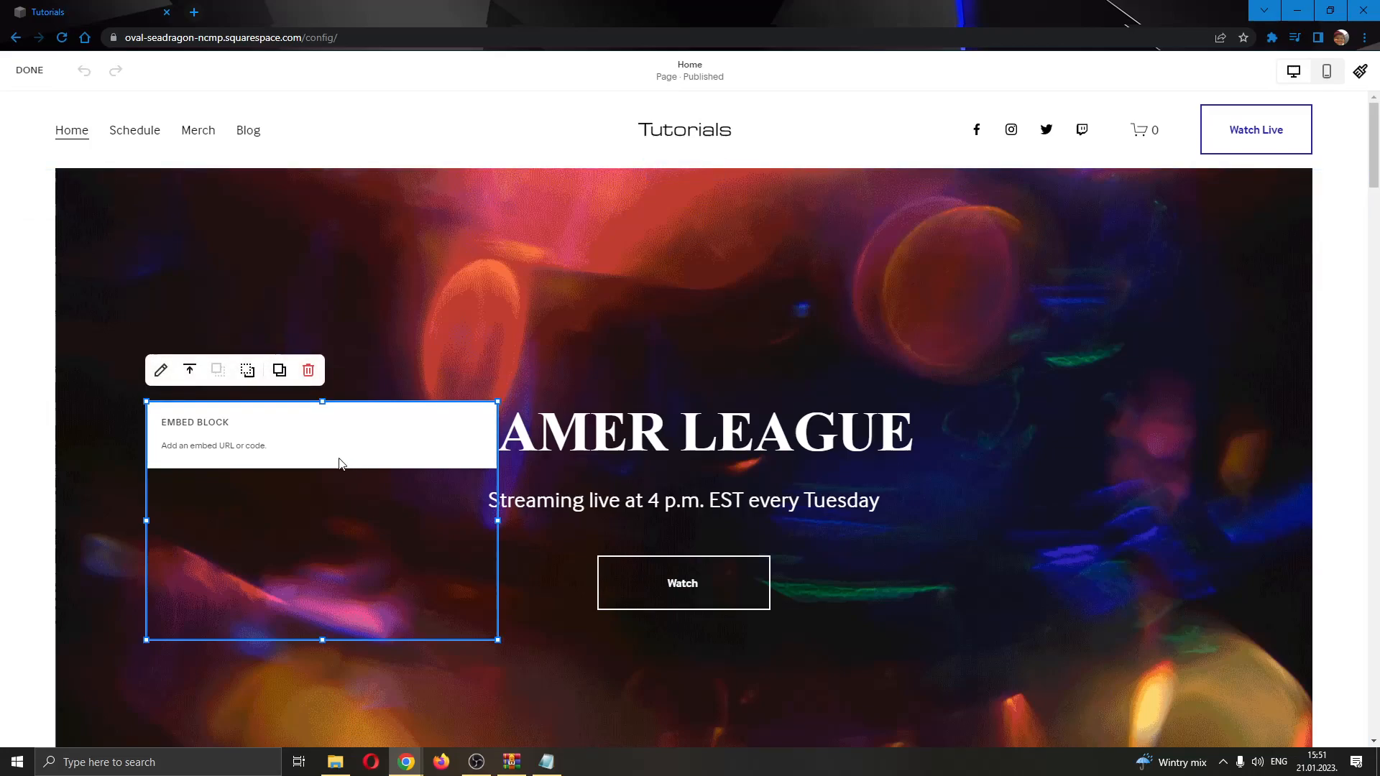
click(308, 369)
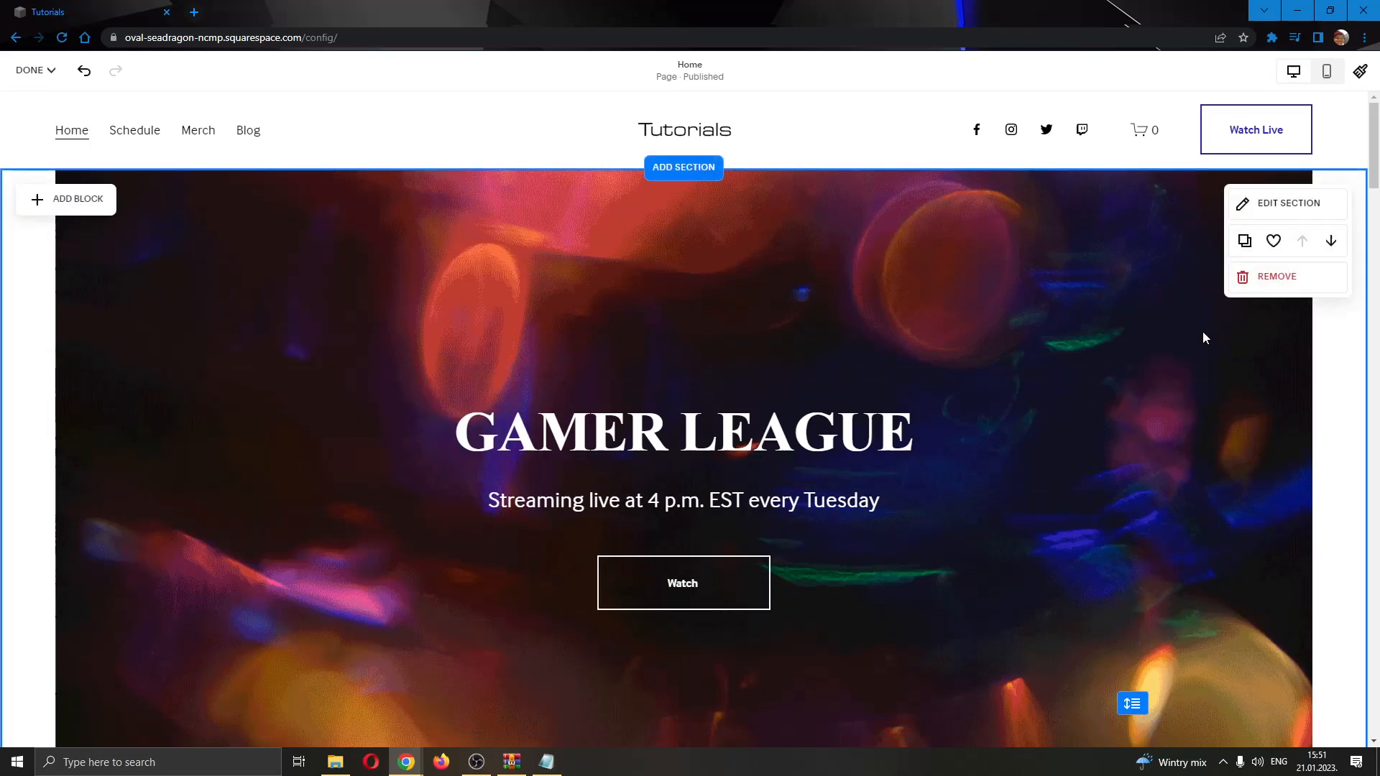
mouse_move(988, 378)
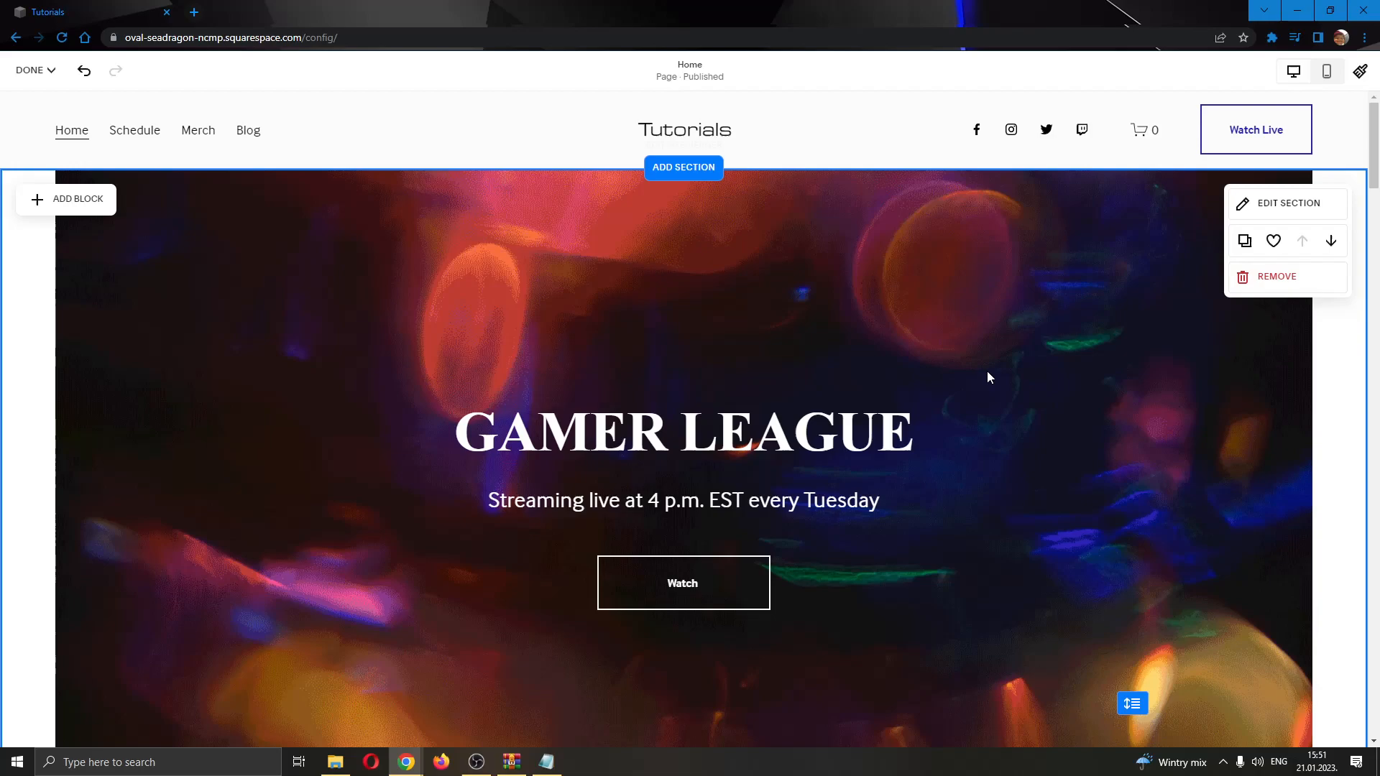
mouse_move(1237, 411)
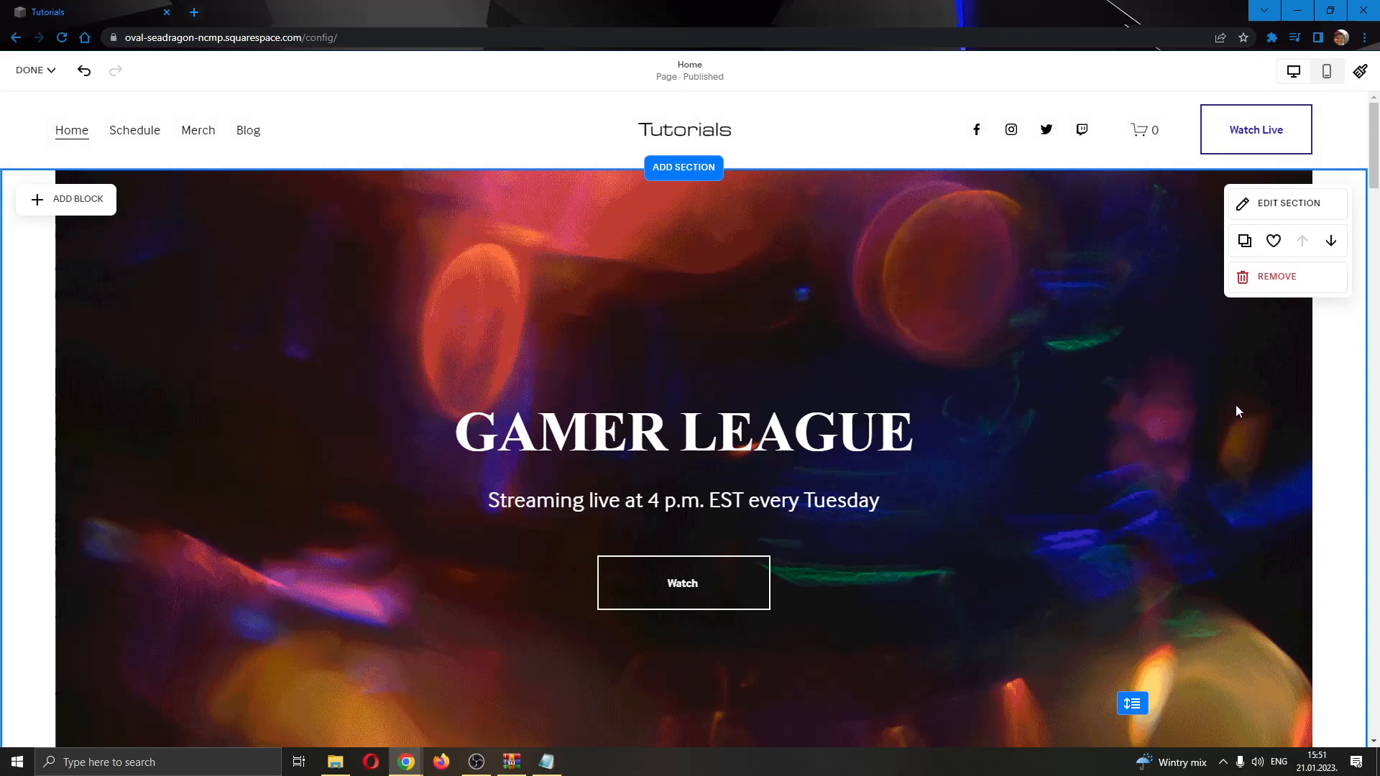
mouse_move(1245, 385)
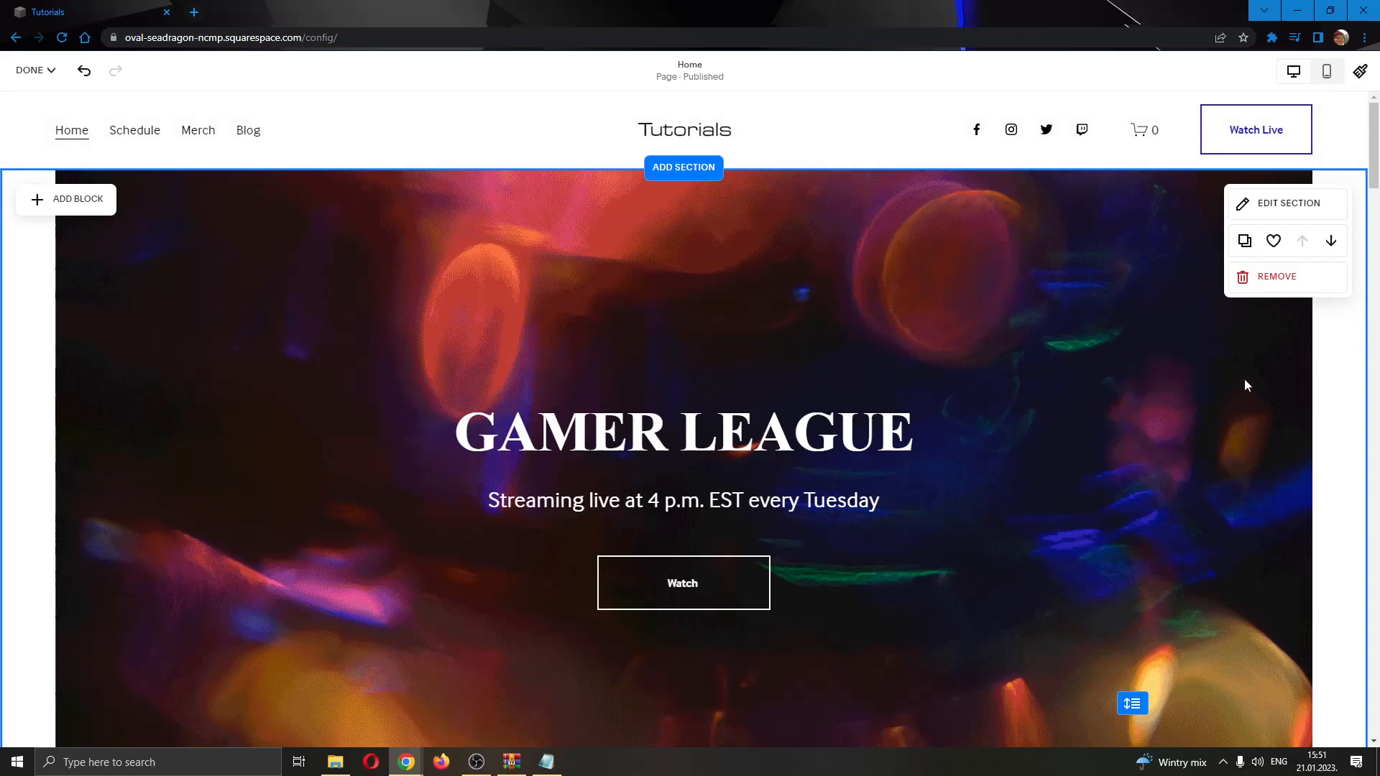
mouse_move(1282, 219)
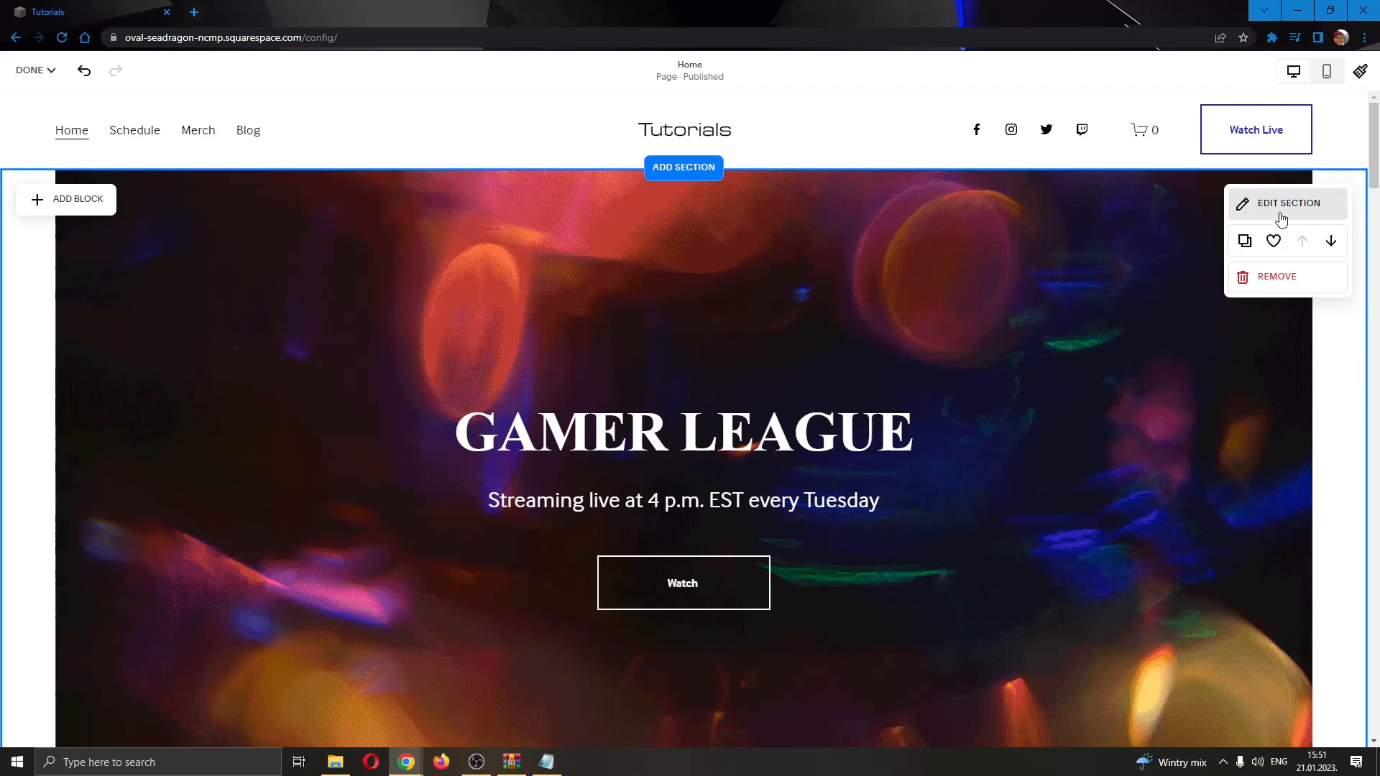
click(1290, 202)
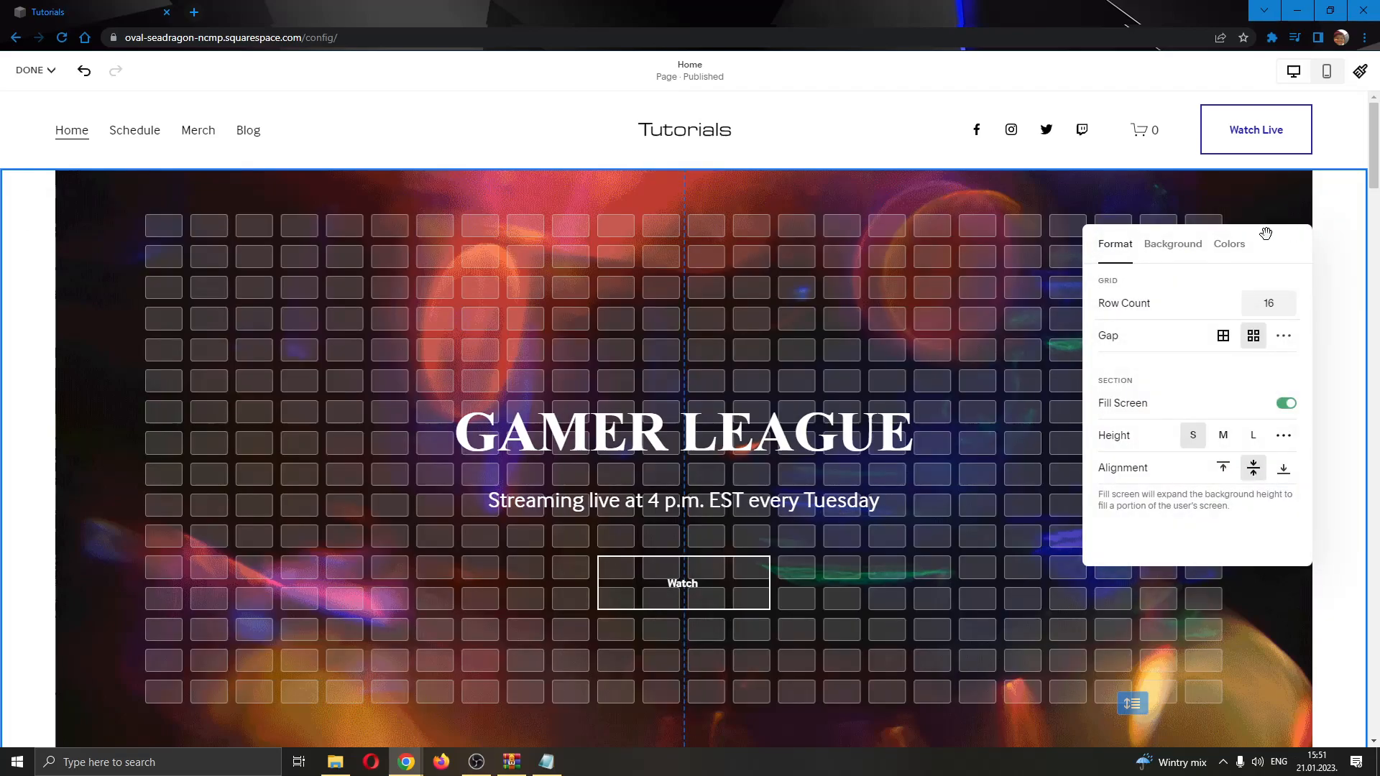
mouse_move(1163, 332)
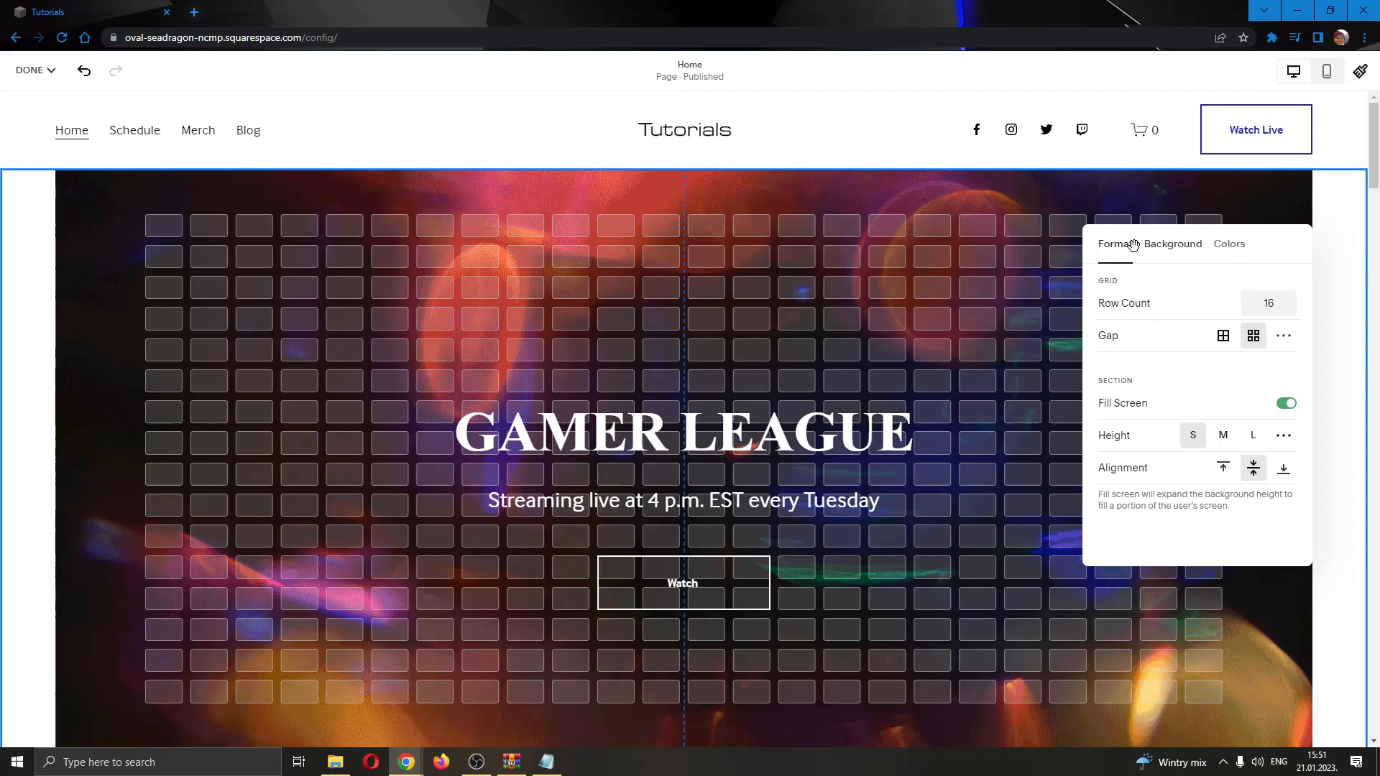
mouse_move(1232, 255)
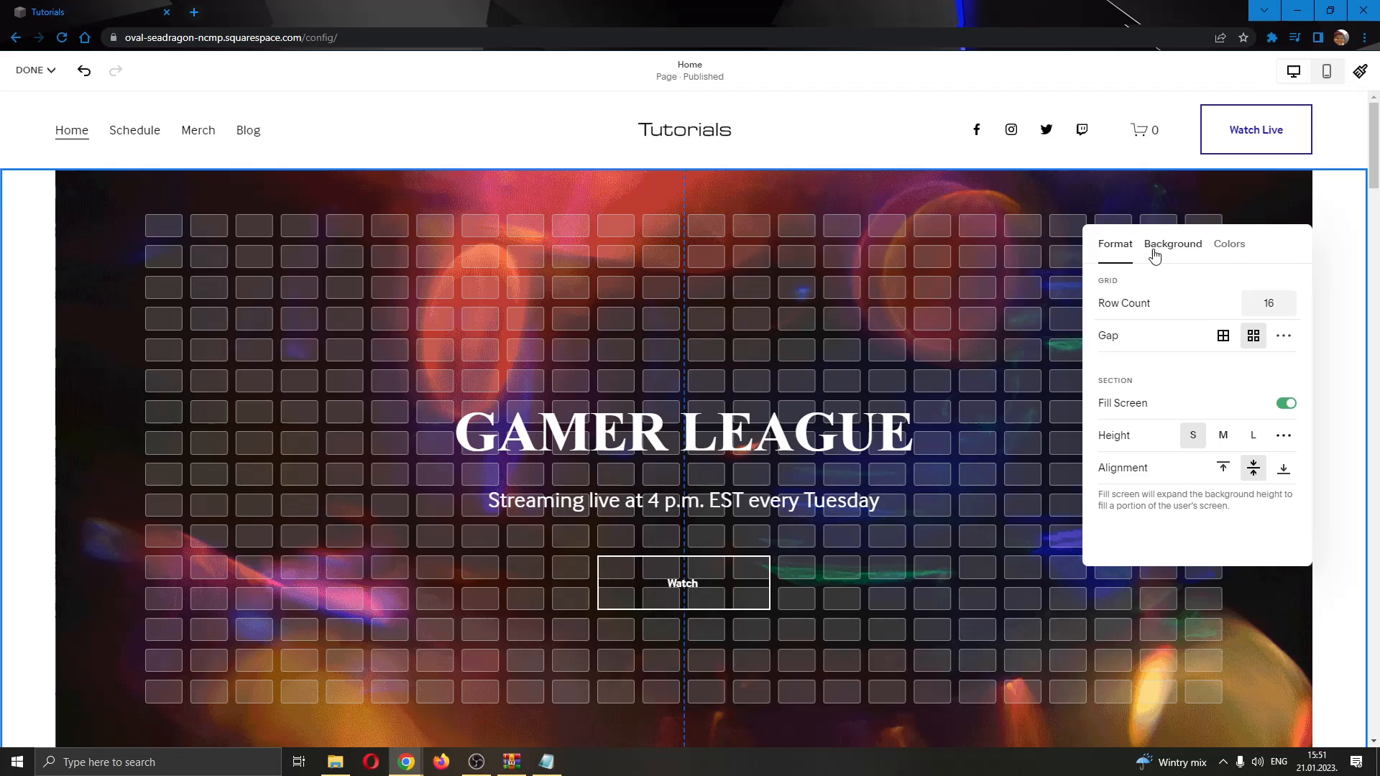
click(1171, 245)
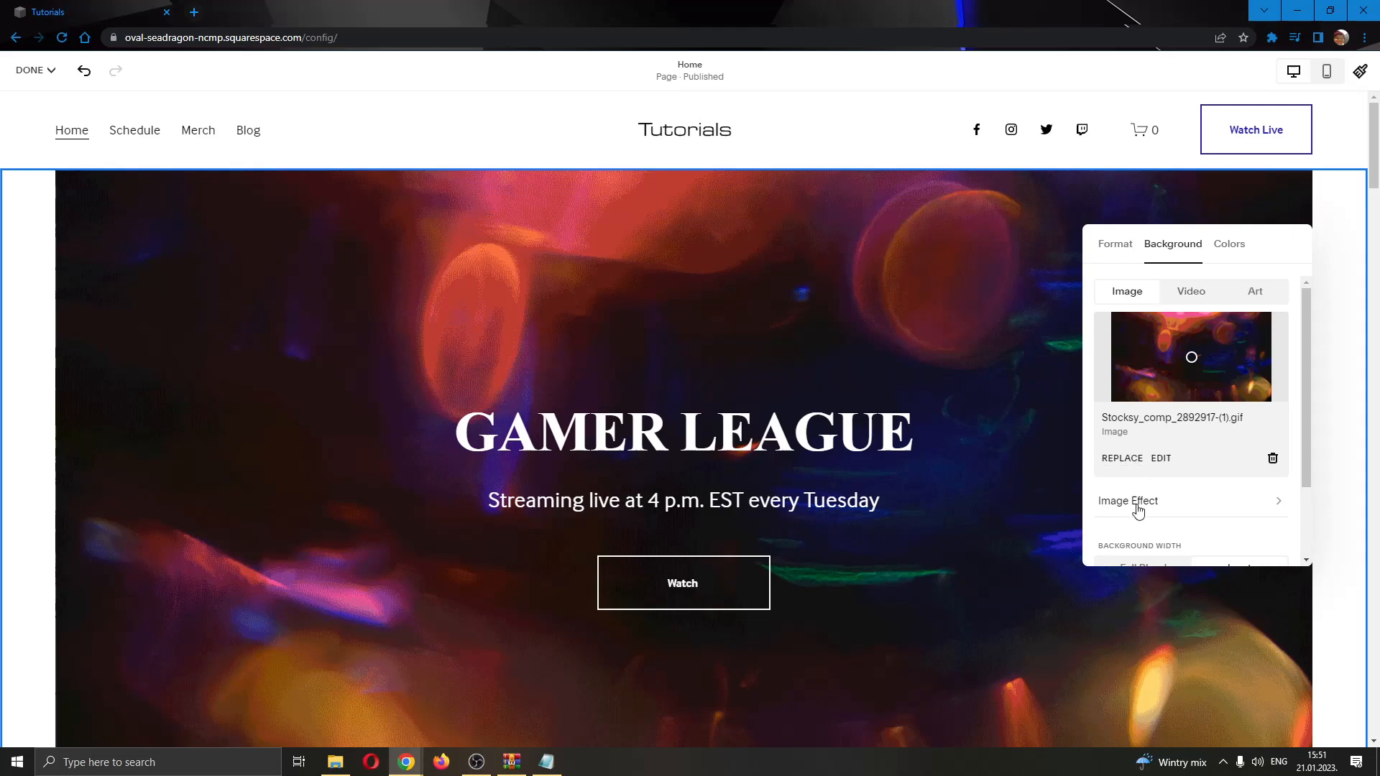
scroll(down, 3)
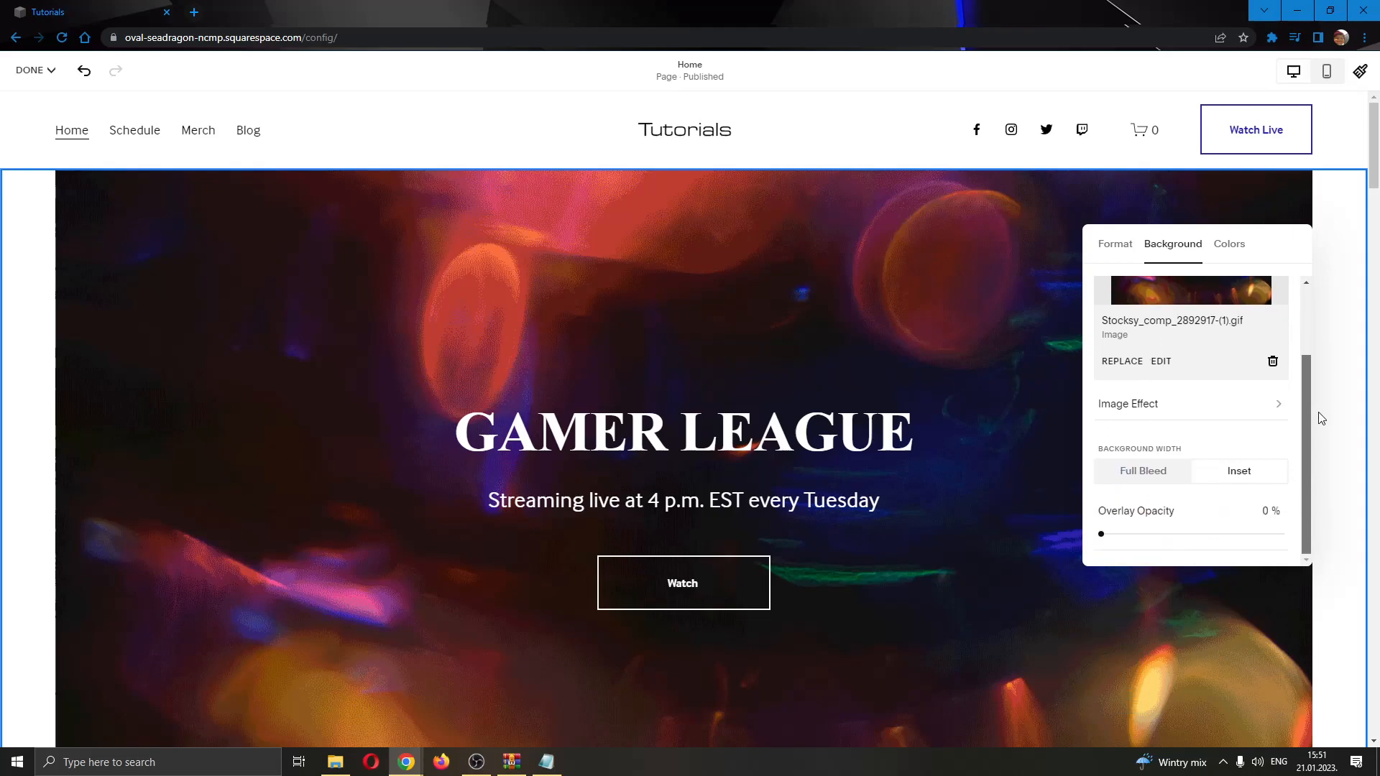
scroll(up, 3)
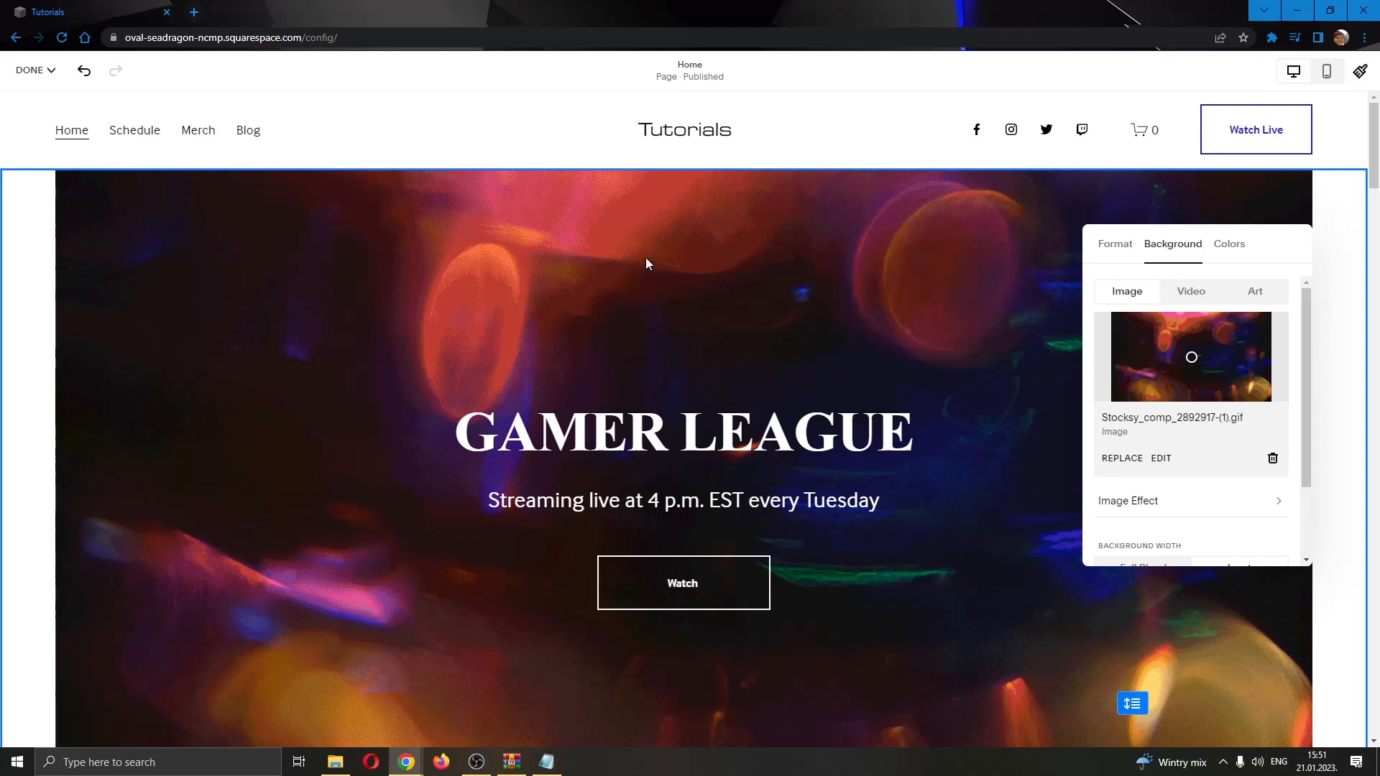
mouse_move(1121, 457)
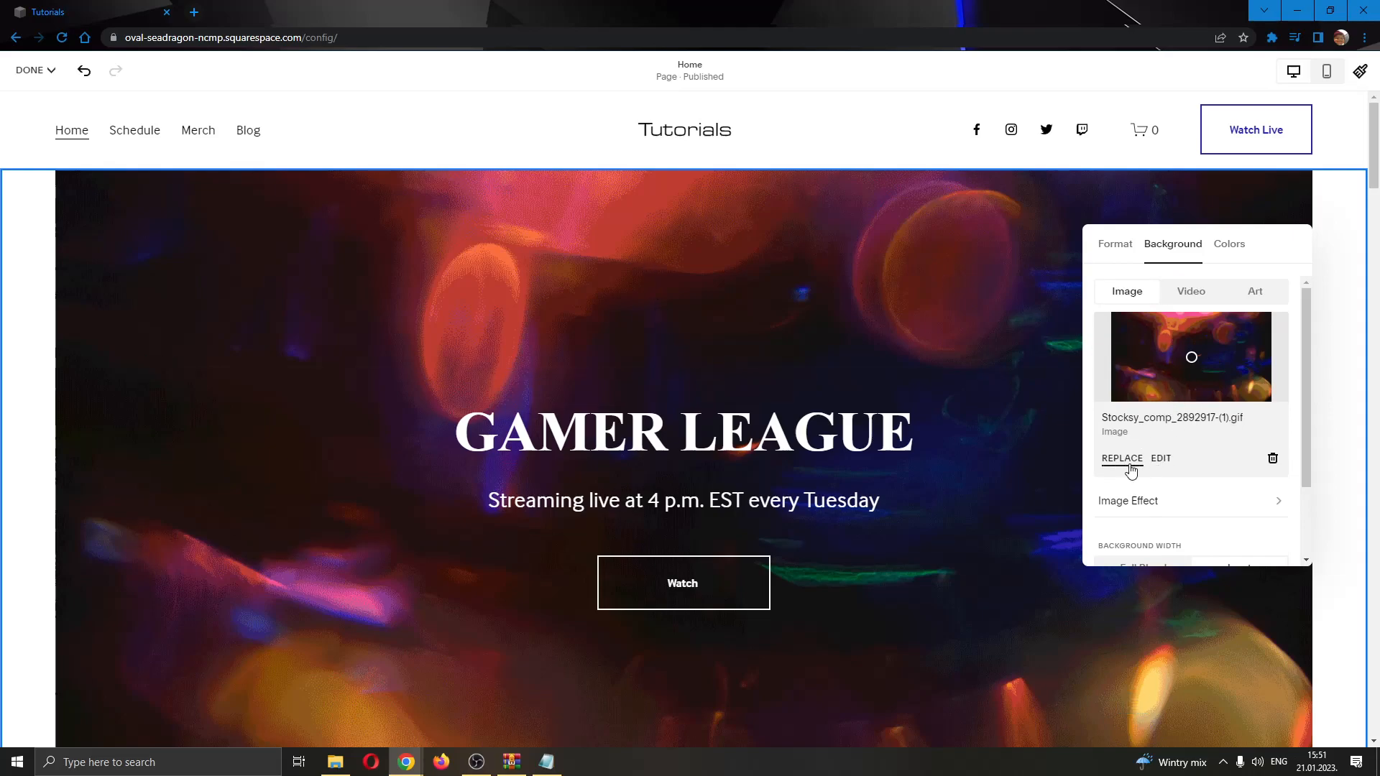
click(1159, 458)
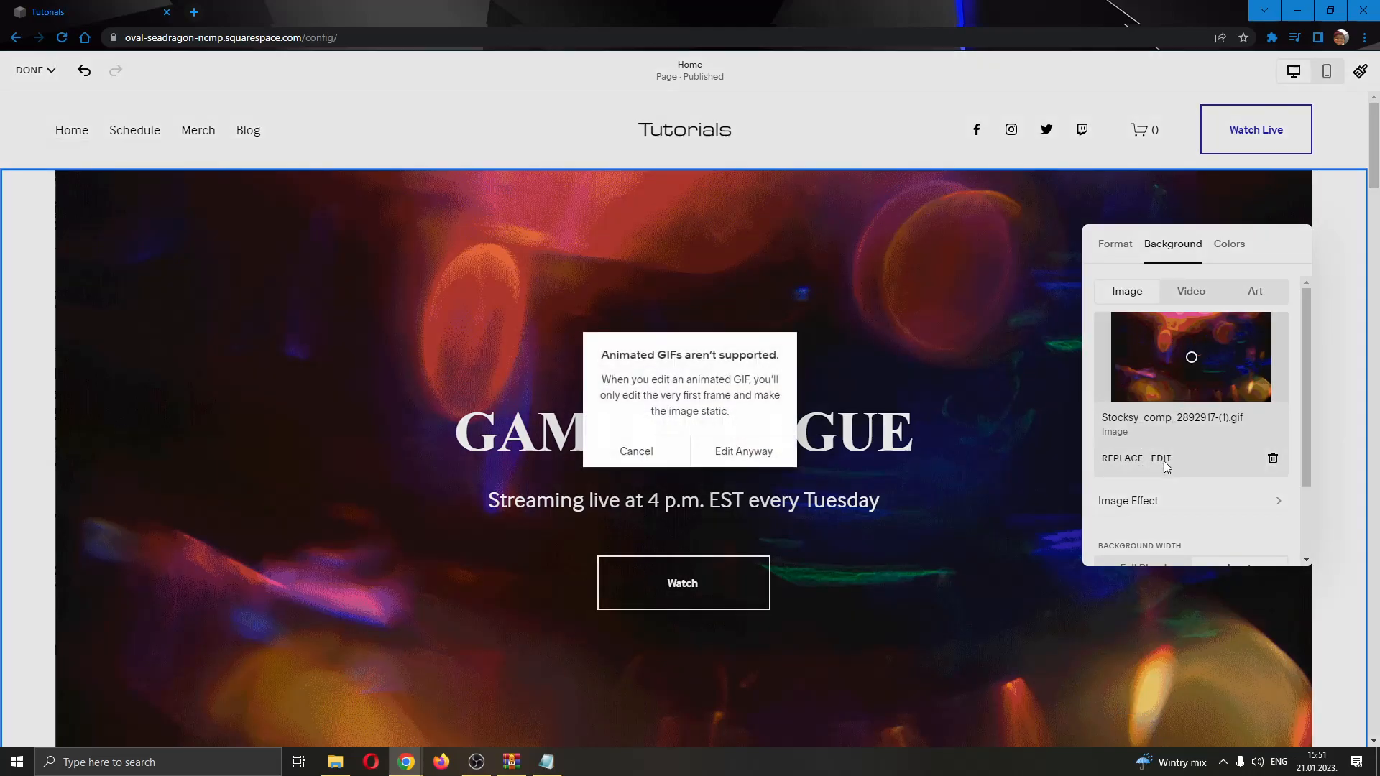
click(635, 450)
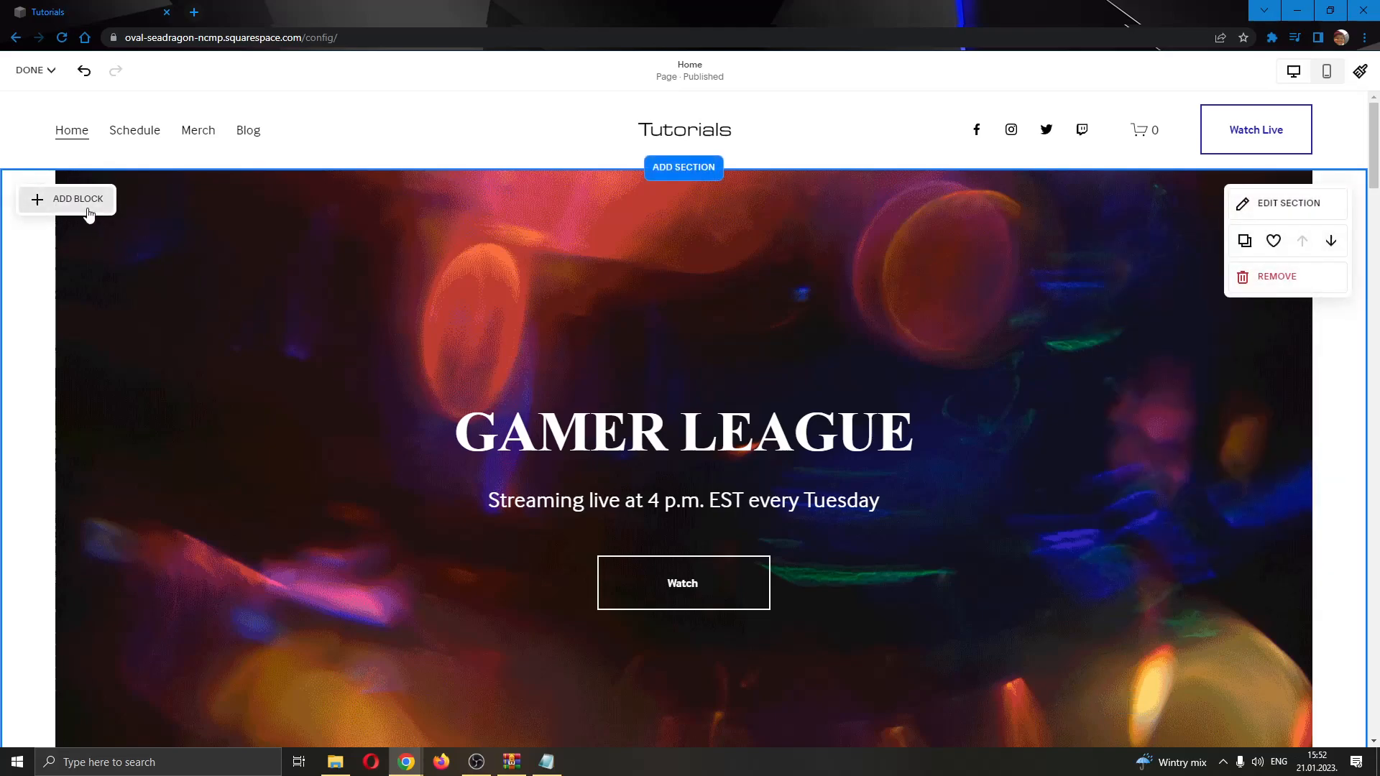
Insert an empty Image block at the hero's upper left, finish with Done and Save
click(67, 198)
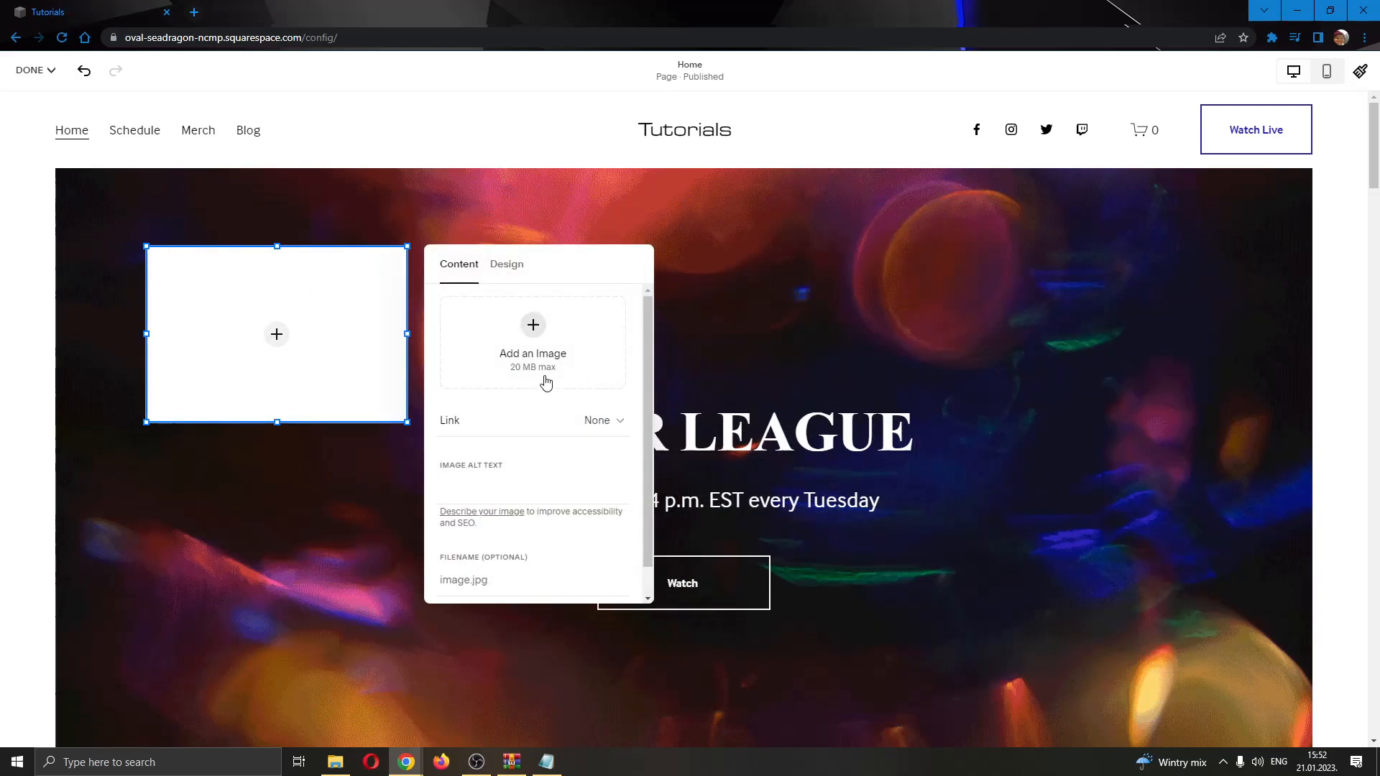
click(29, 70)
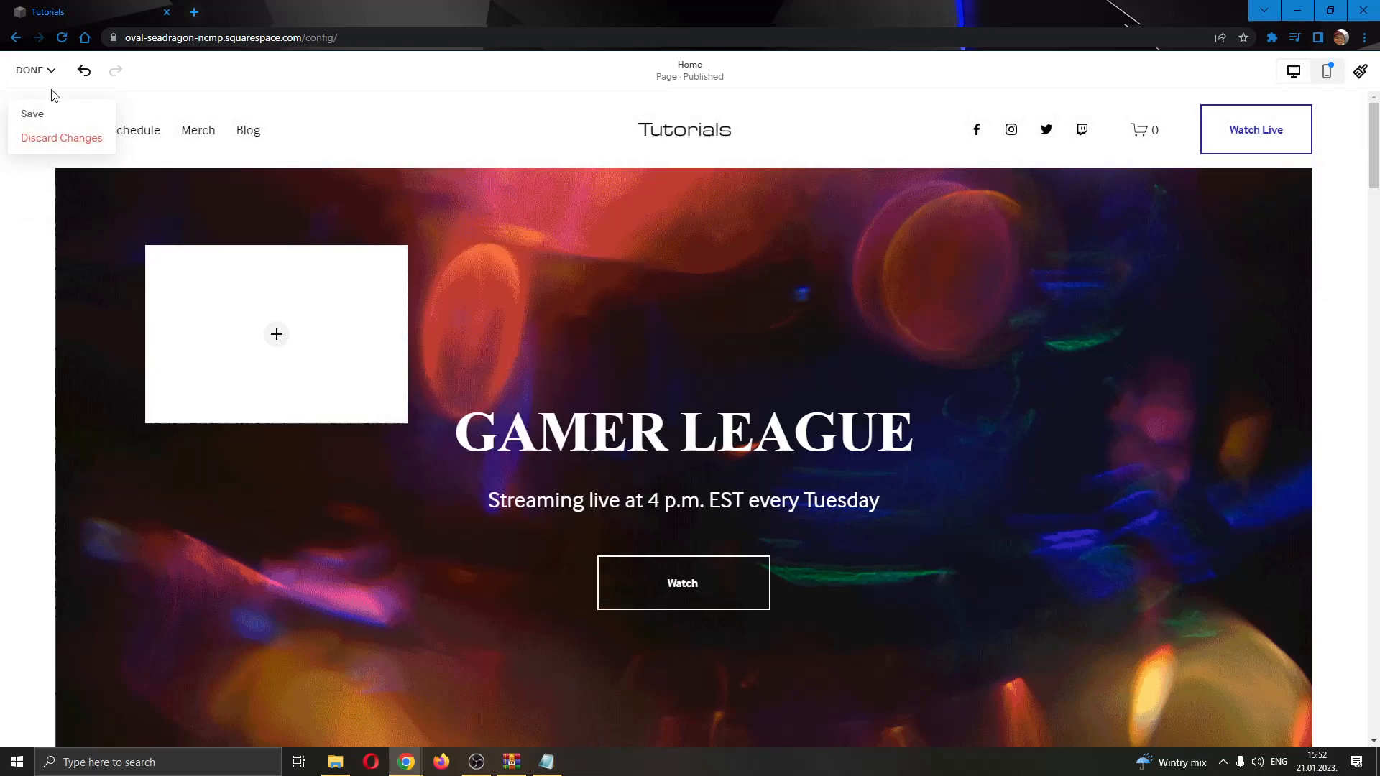
click(61, 138)
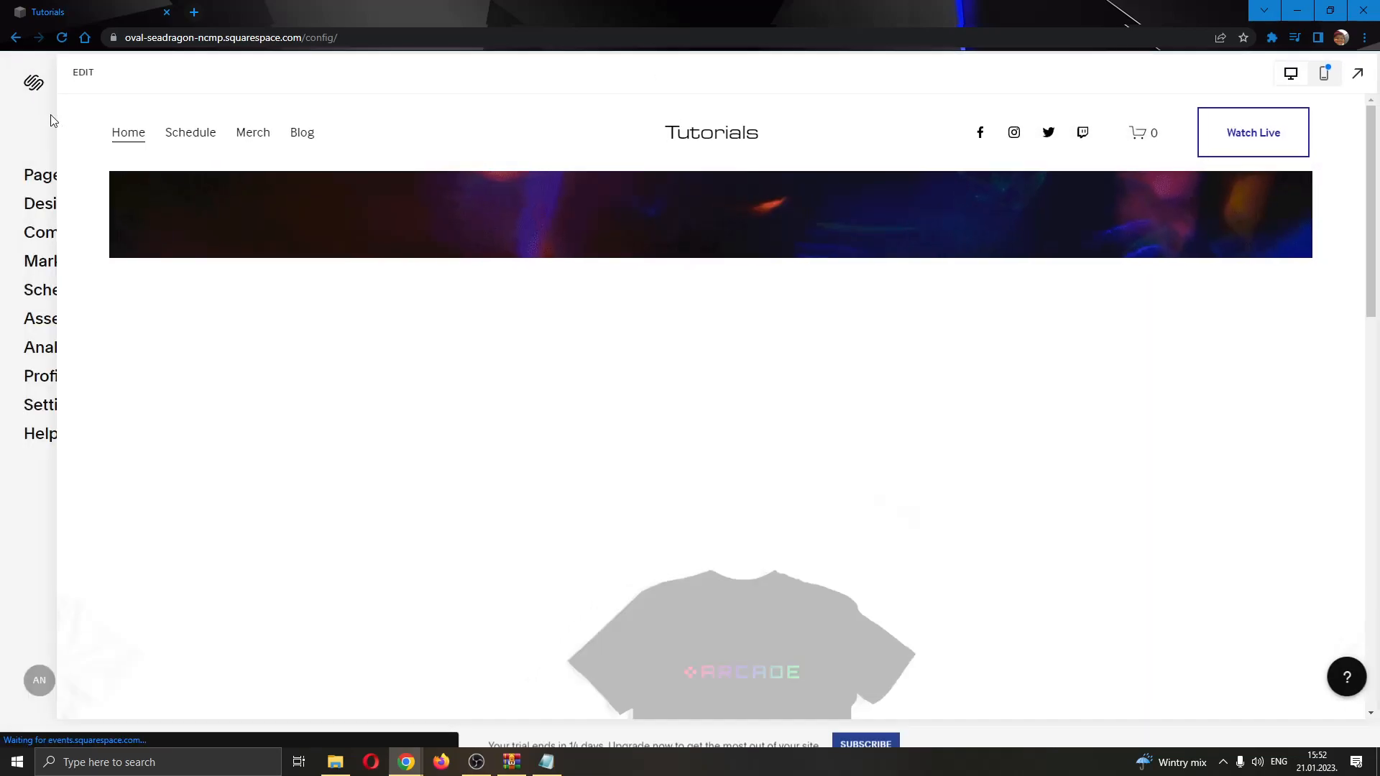